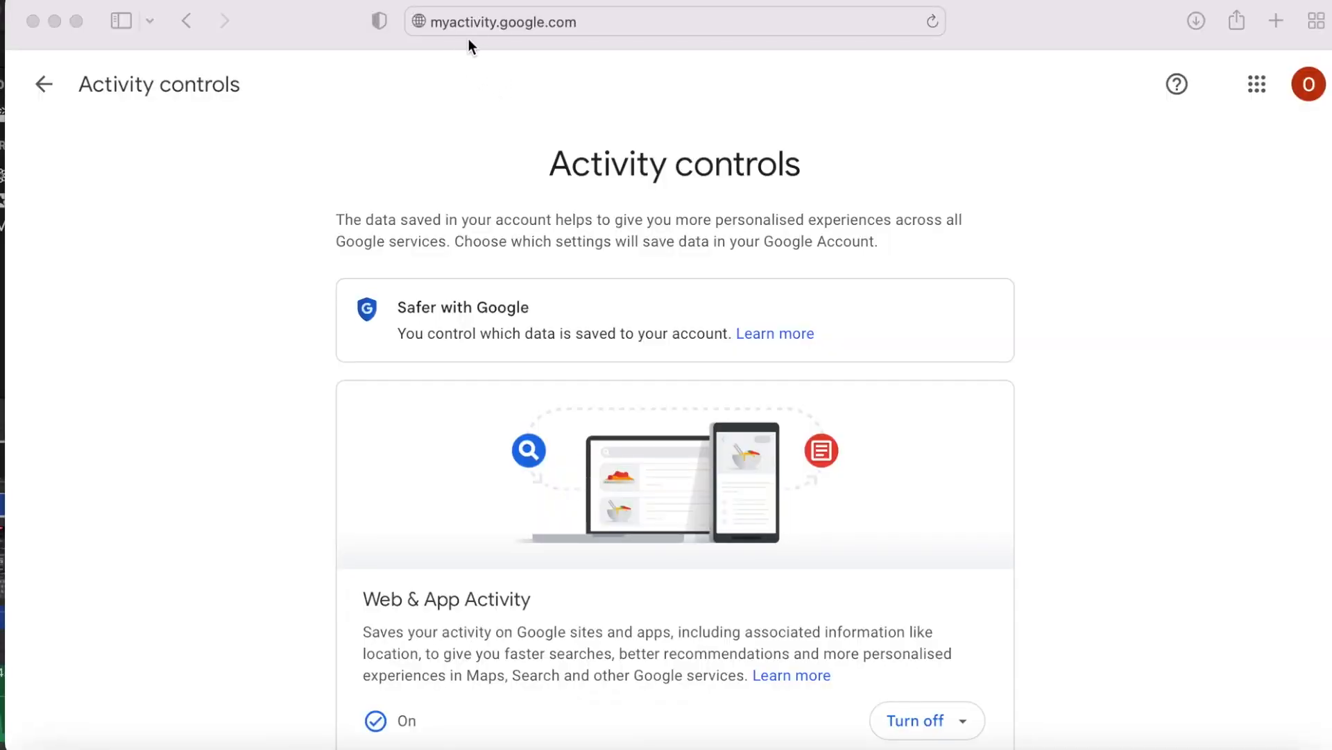
mouse_move(495, 499)
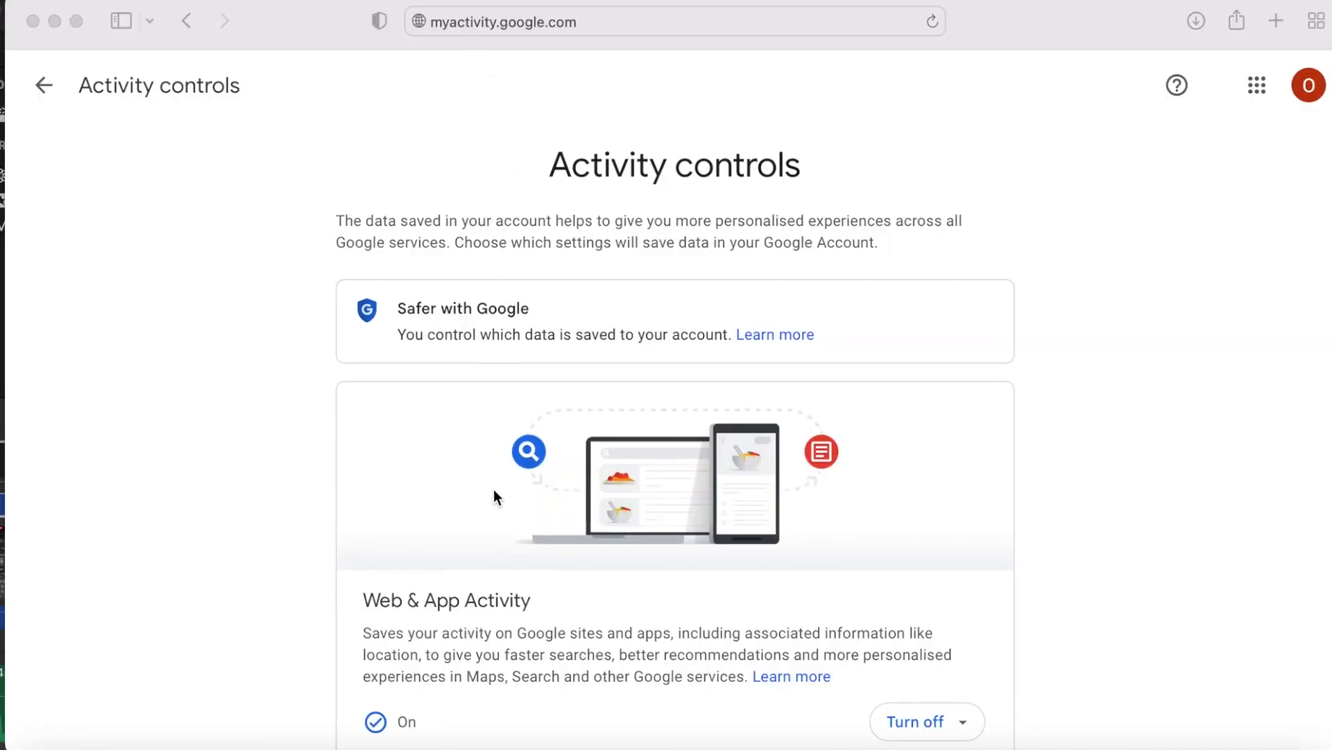
Step: Scroll the Pause additional Web & App Activity dialog and confirm Pause
scroll("down", 3)
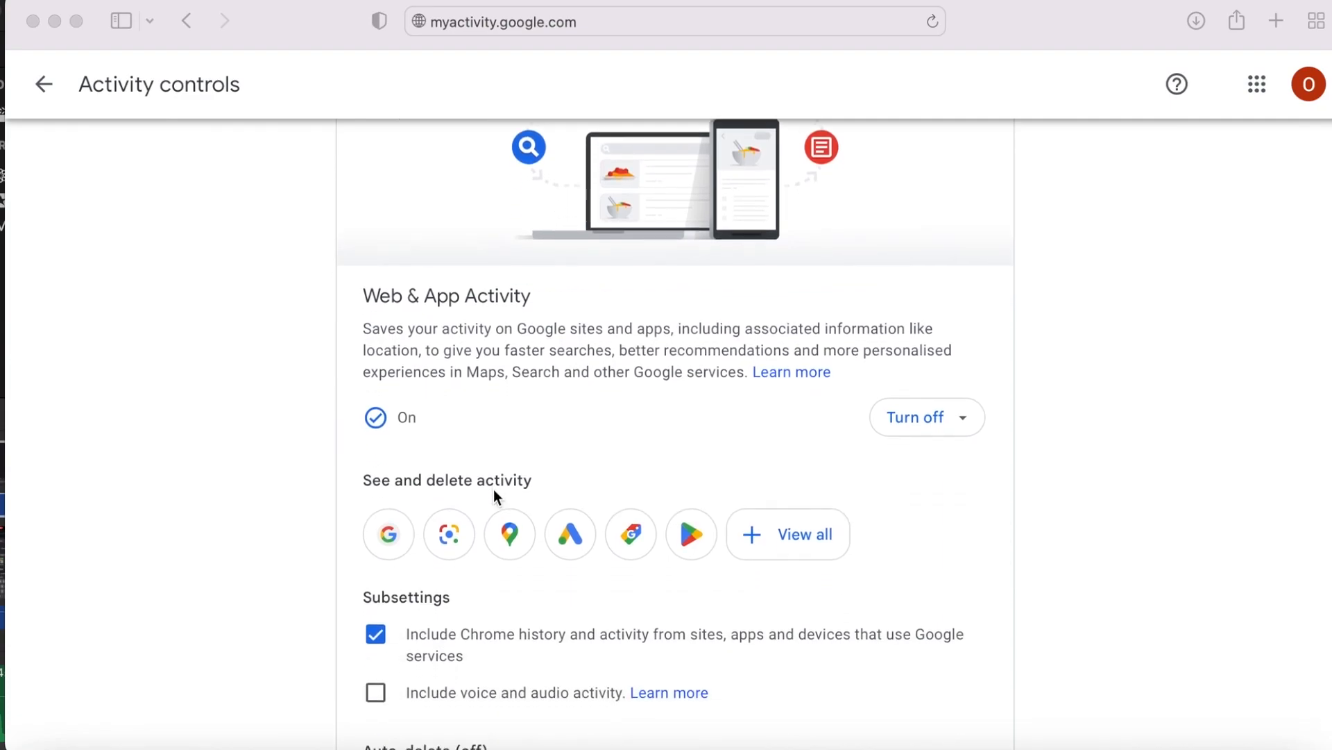
scroll("down", 3)
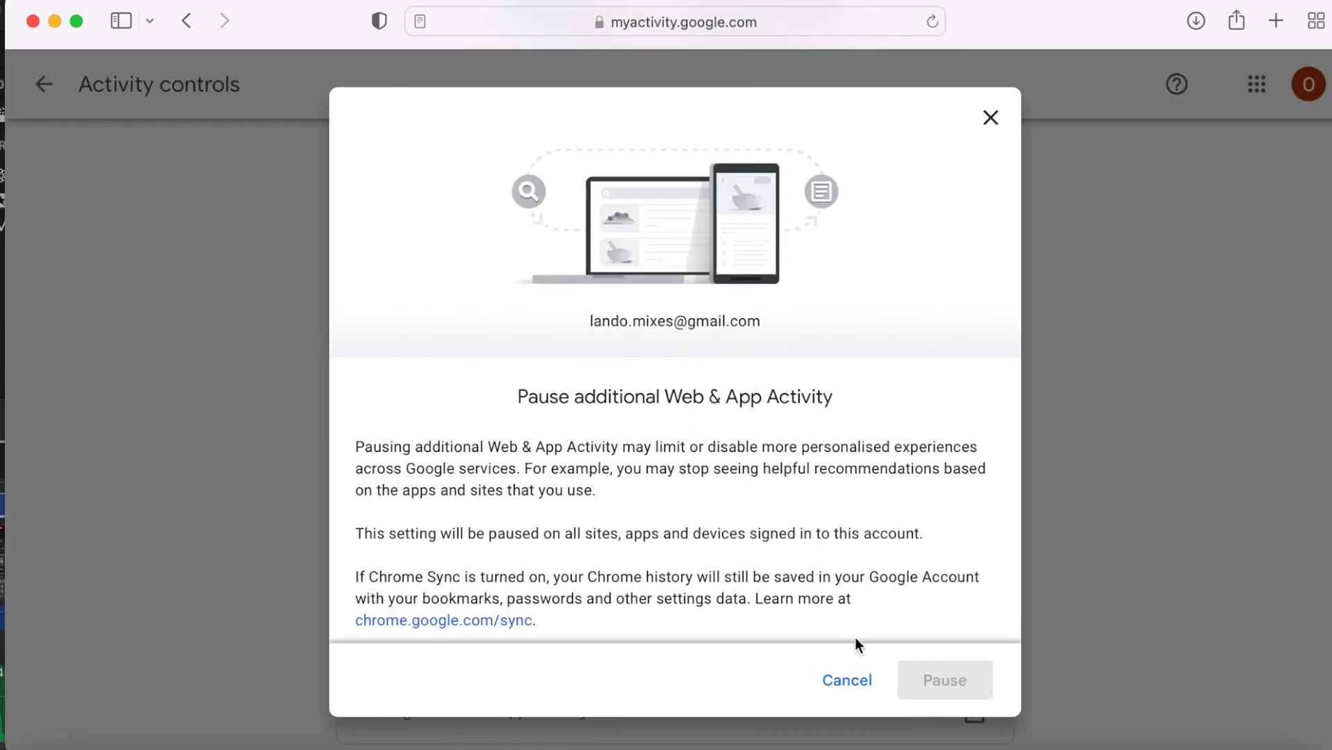
mouse_move(949, 622)
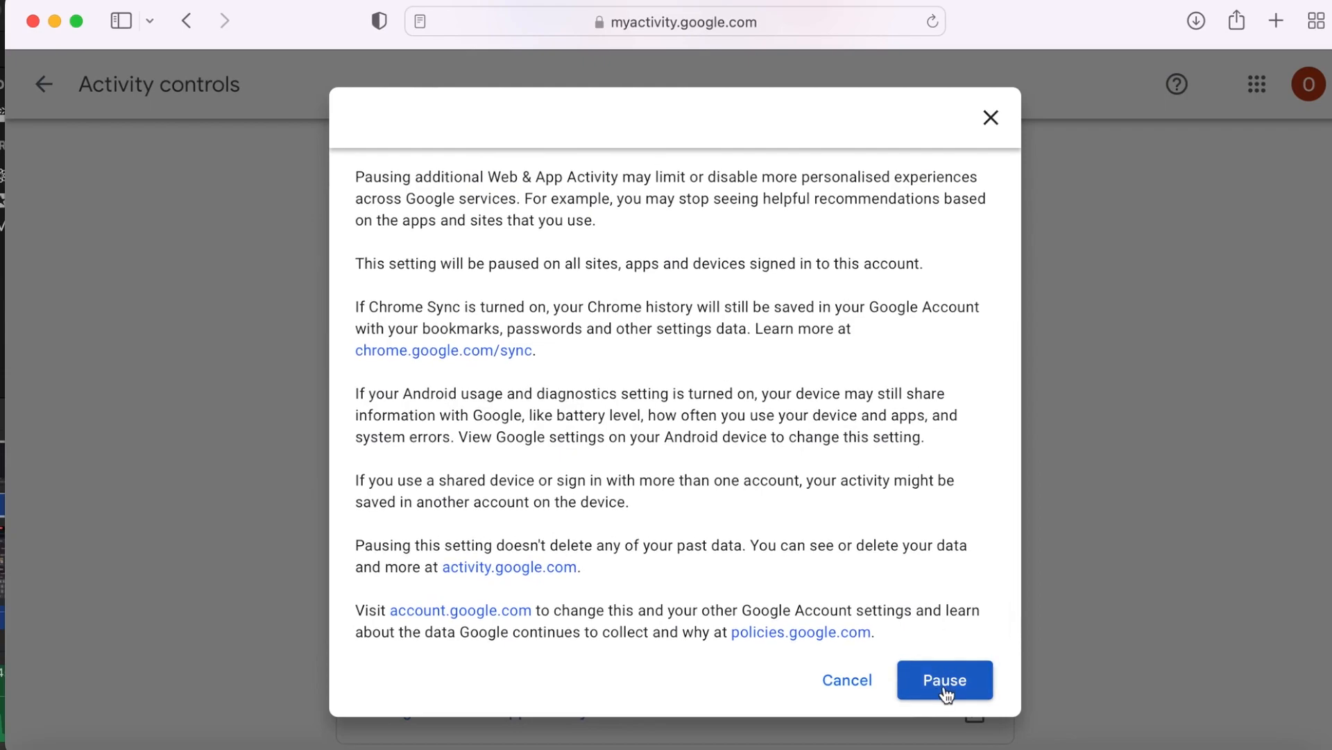
left_click(945, 679)
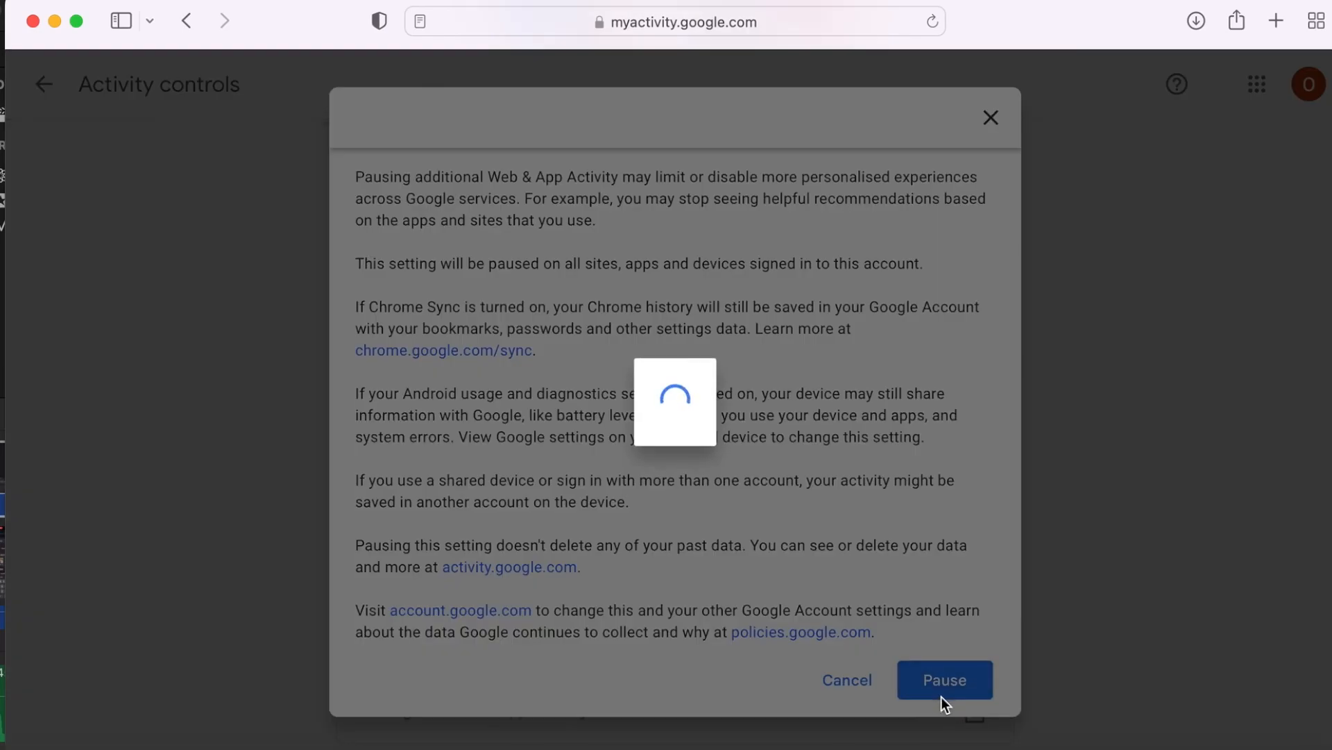
left_click(944, 679)
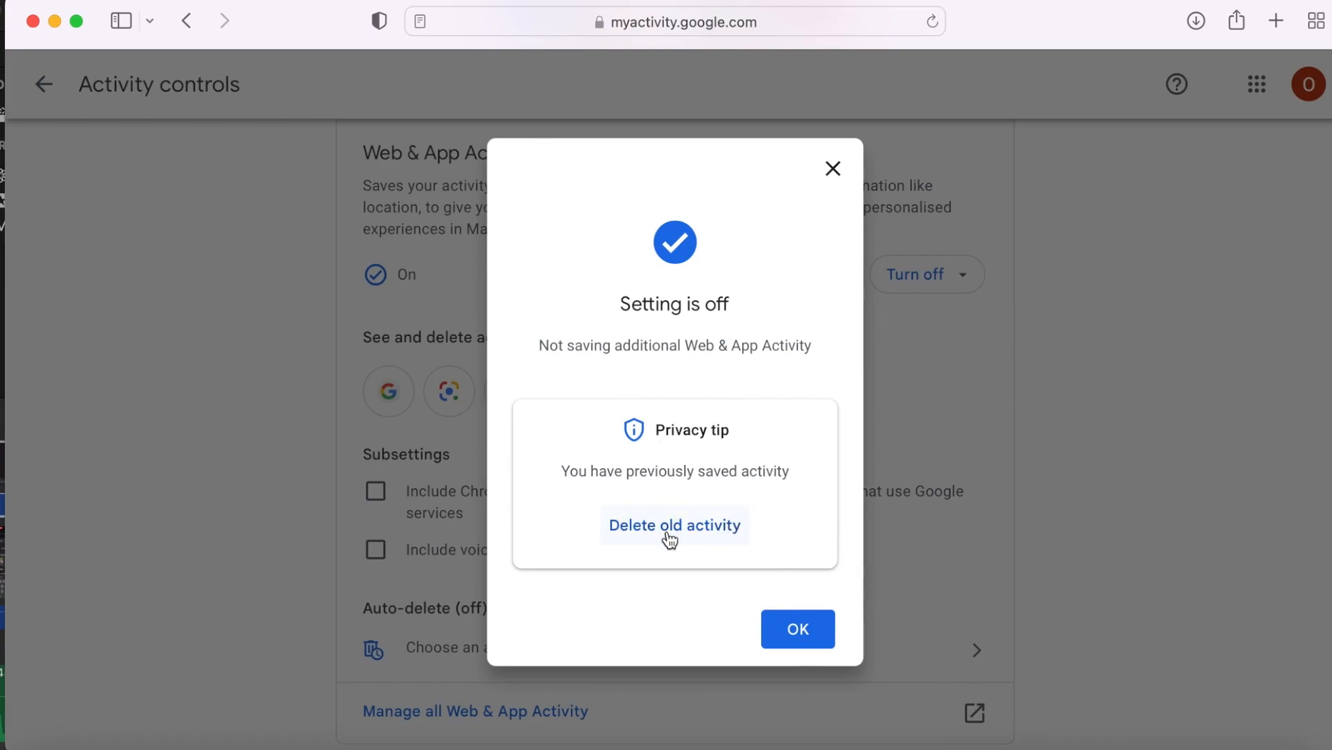
Step: Delete old Web & App Activity for all 15 products over a chosen time range, then dismiss the confirmation
left_click(675, 525)
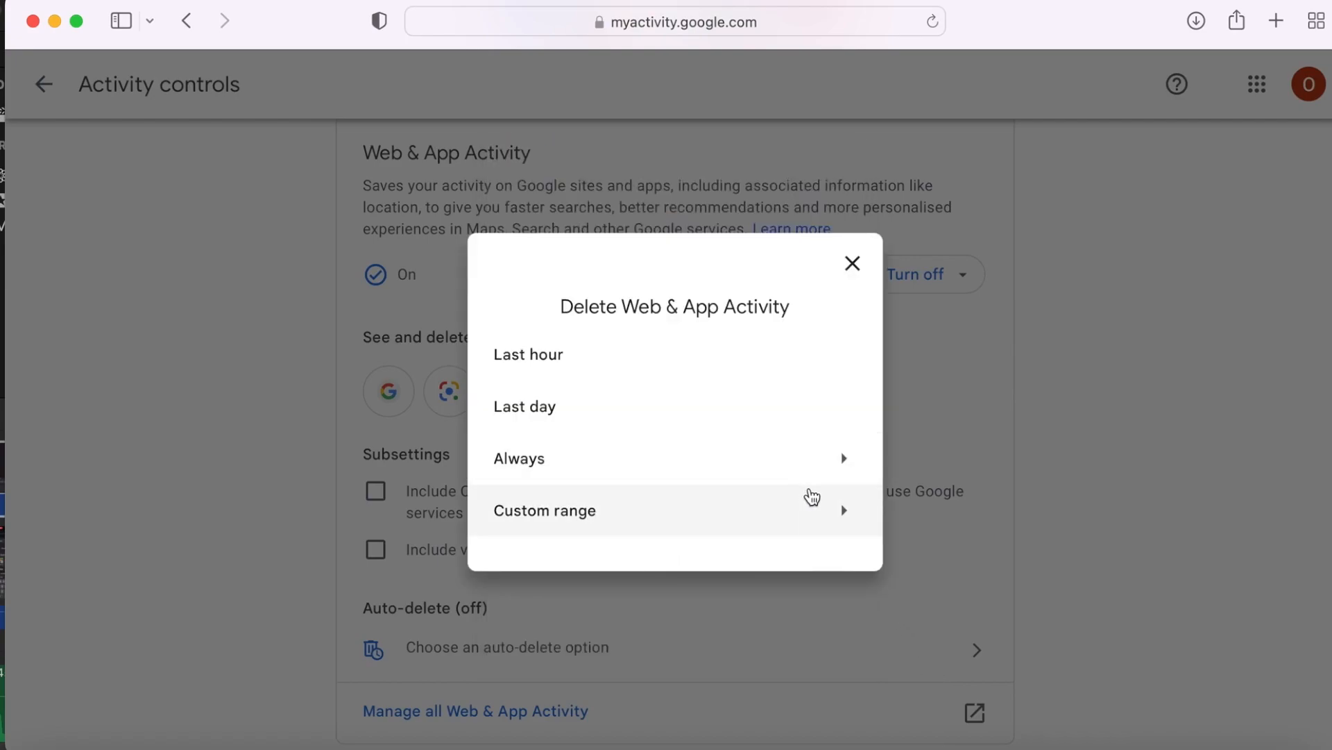
left_click(518, 458)
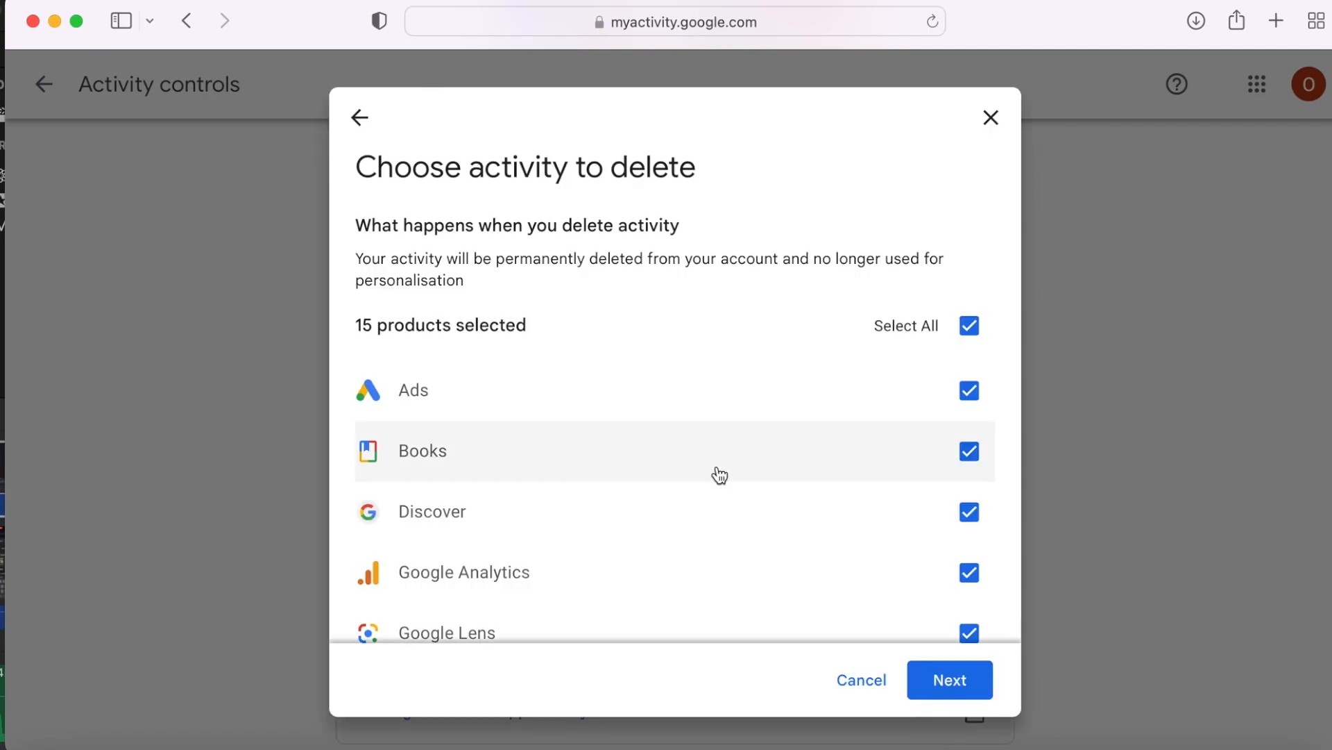
mouse_move(940, 541)
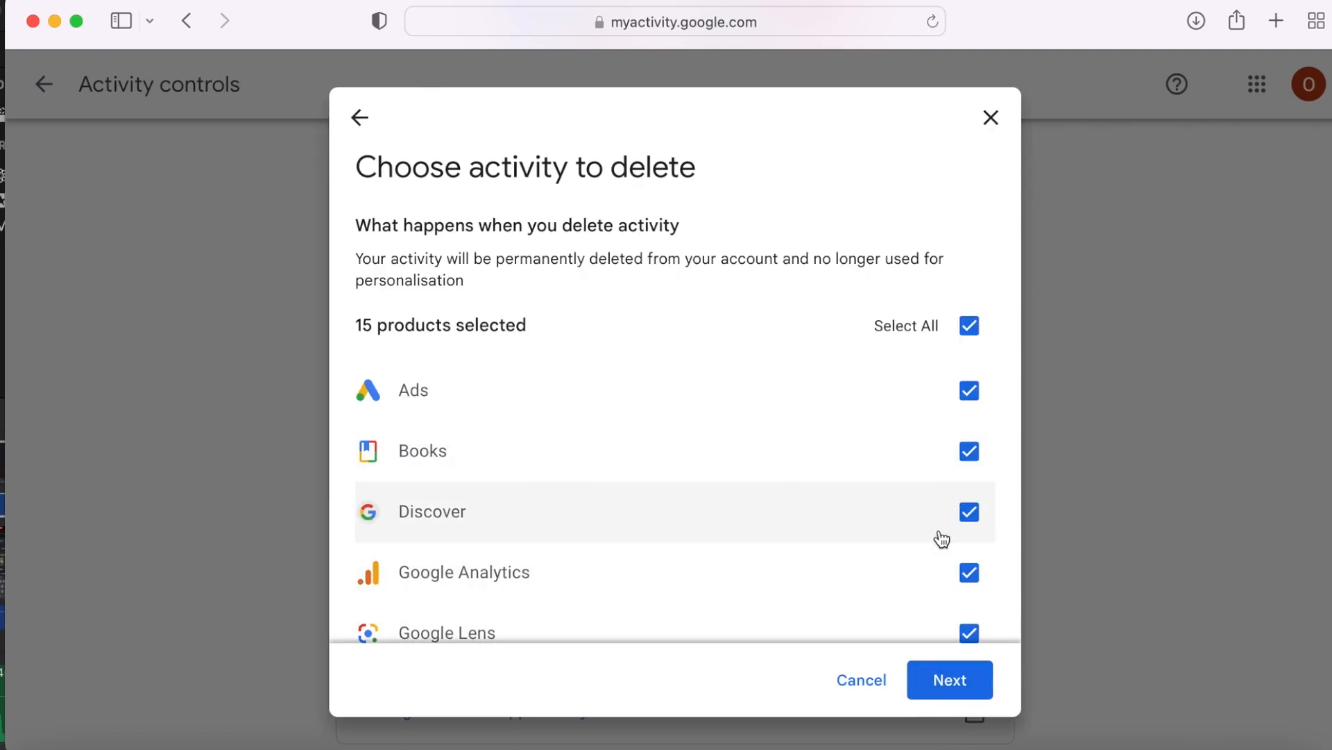
mouse_move(956, 687)
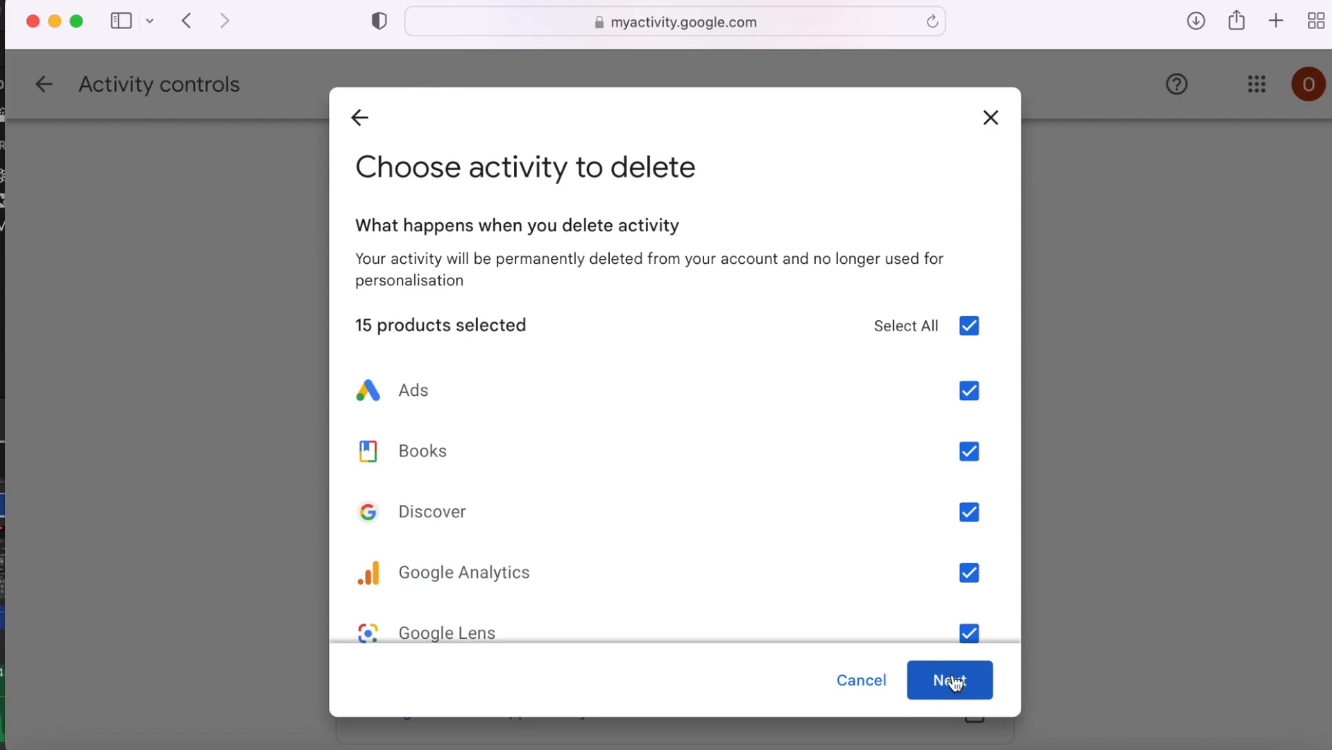
left_click(951, 679)
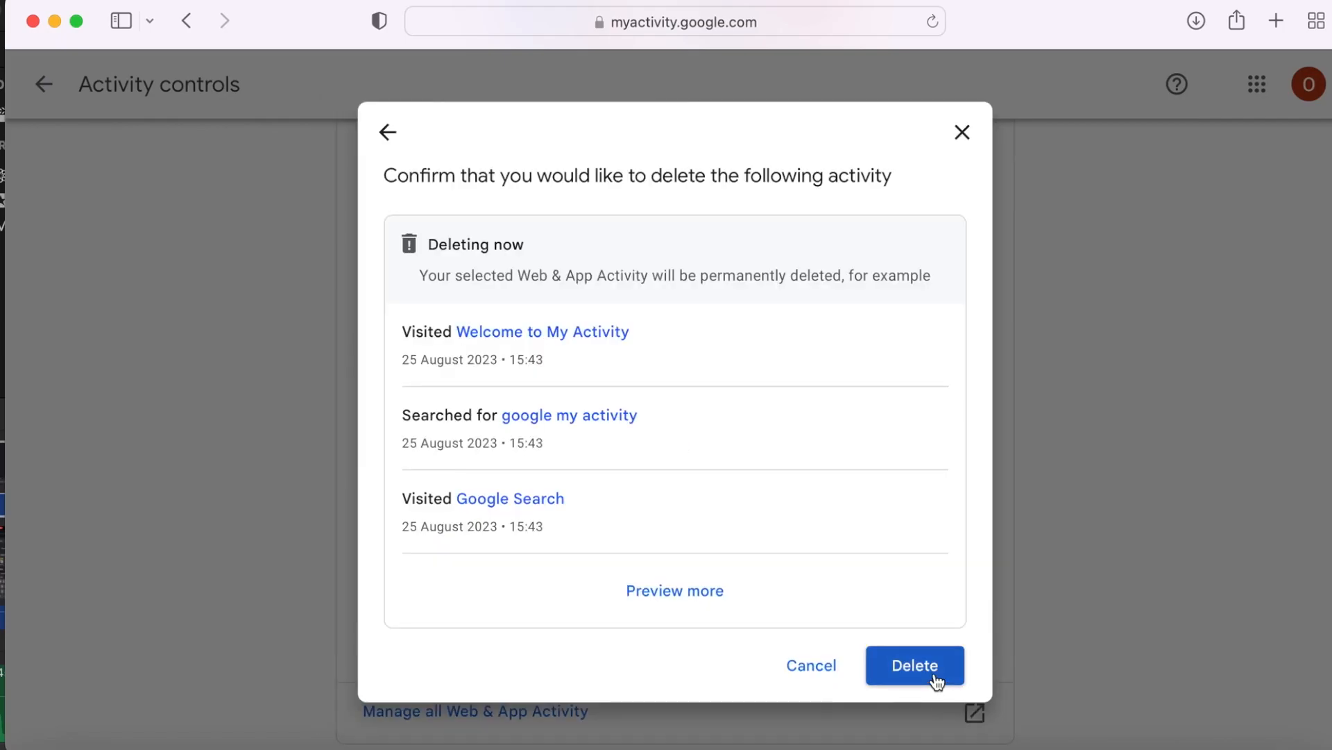
left_click(915, 665)
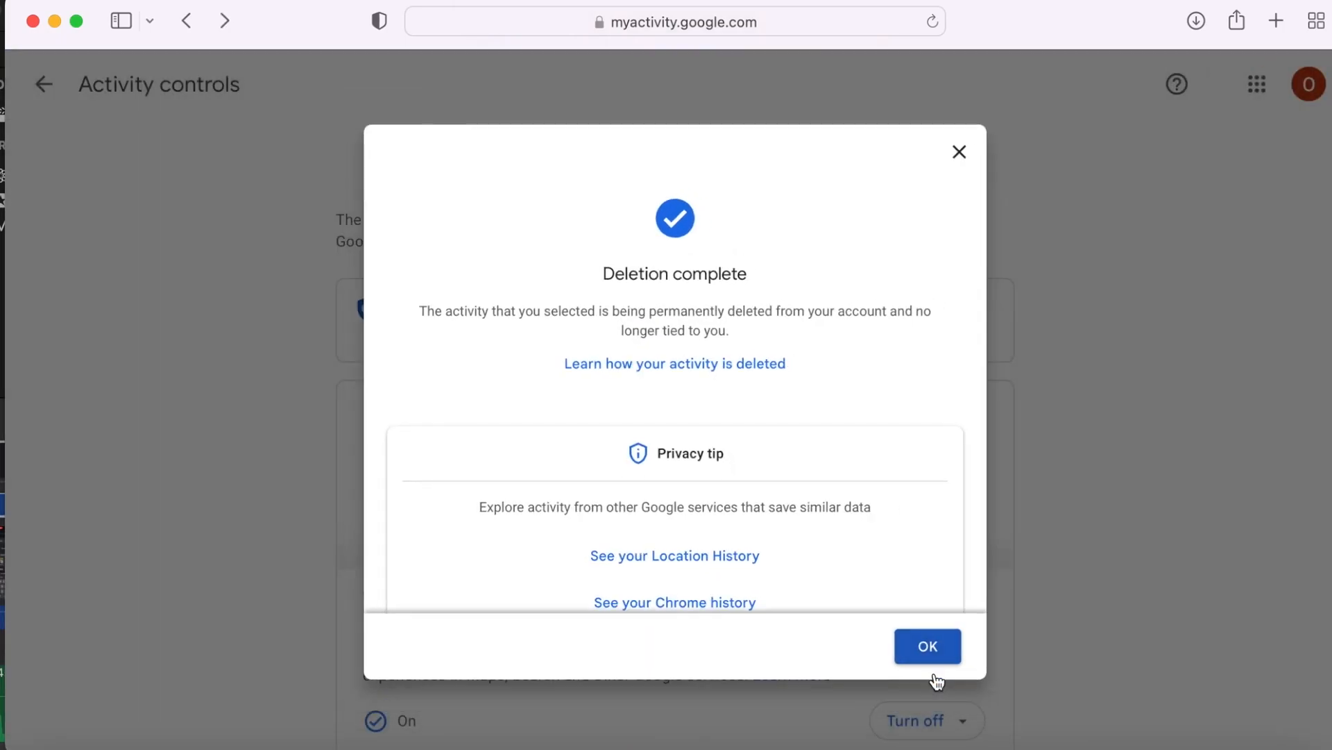
left_click(927, 645)
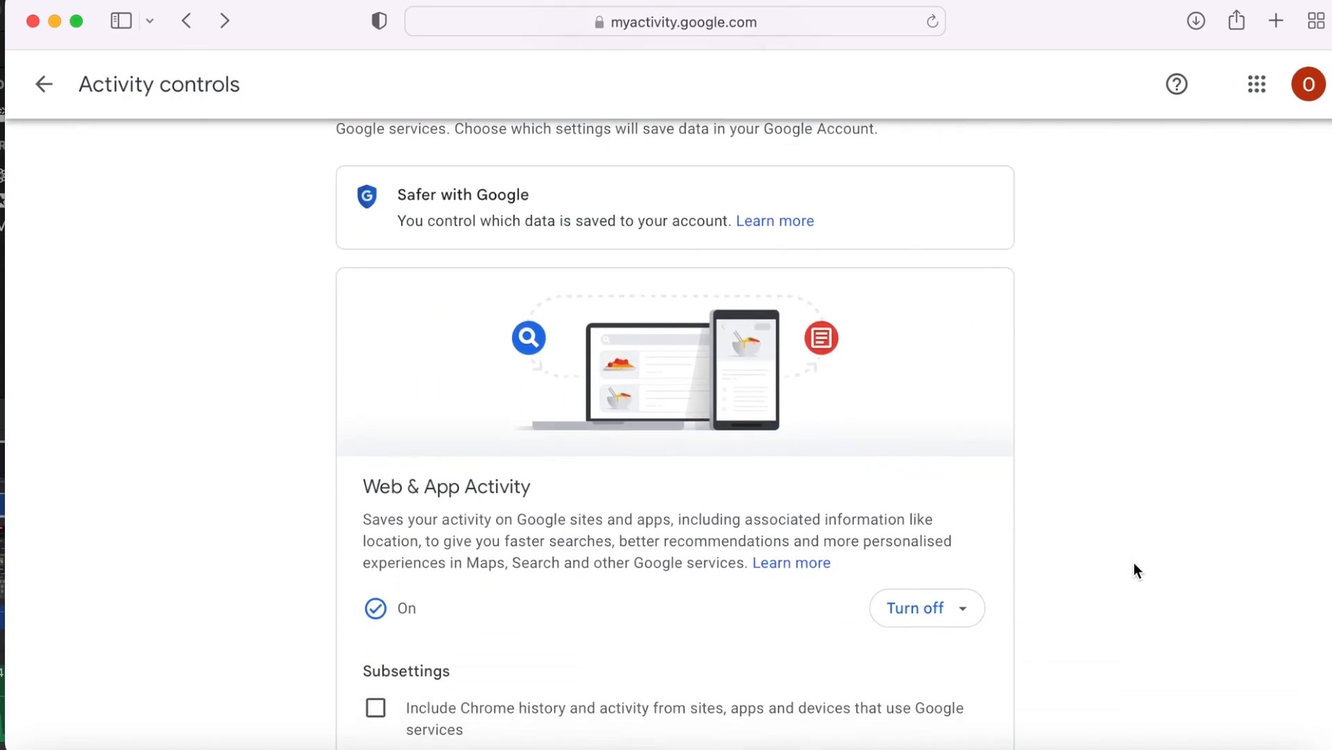
Step: Turn off Web & App Activity from the dropdown and acknowledge the information dialog
scroll("down", 3)
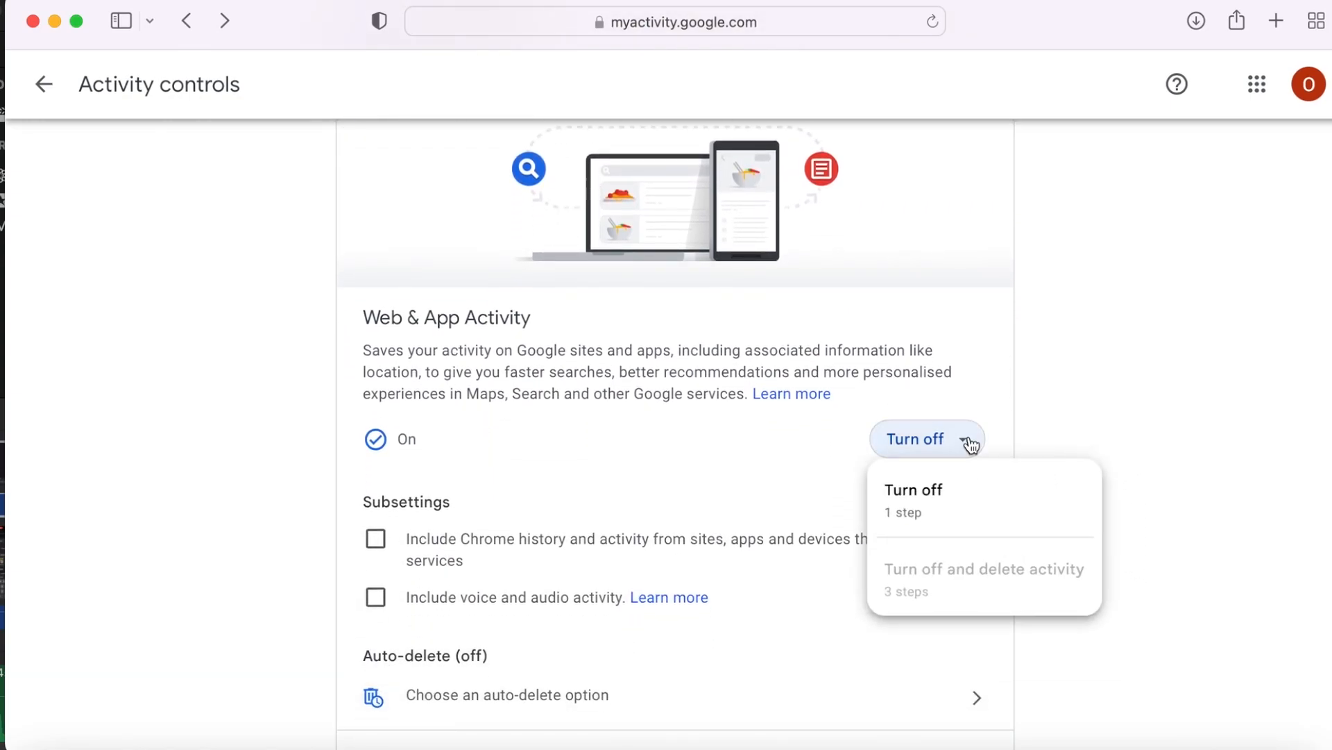
left_click(913, 490)
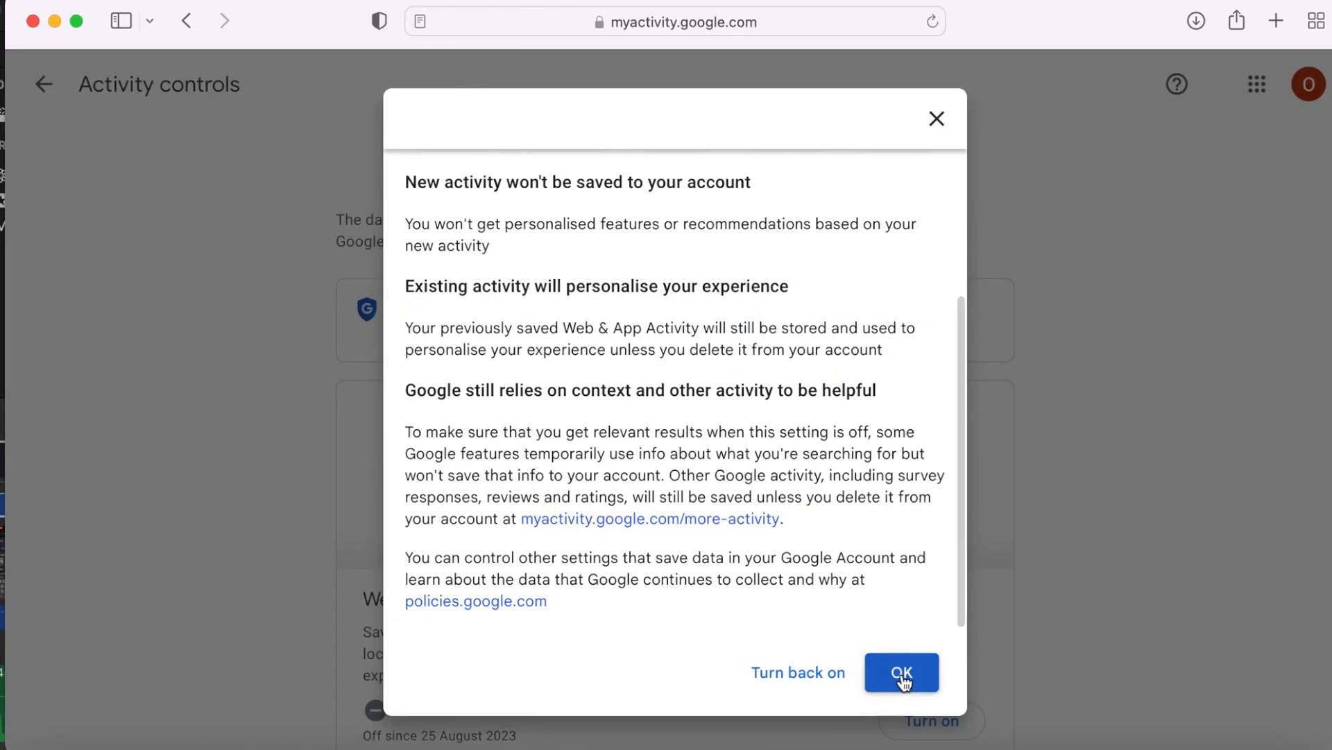
left_click(902, 672)
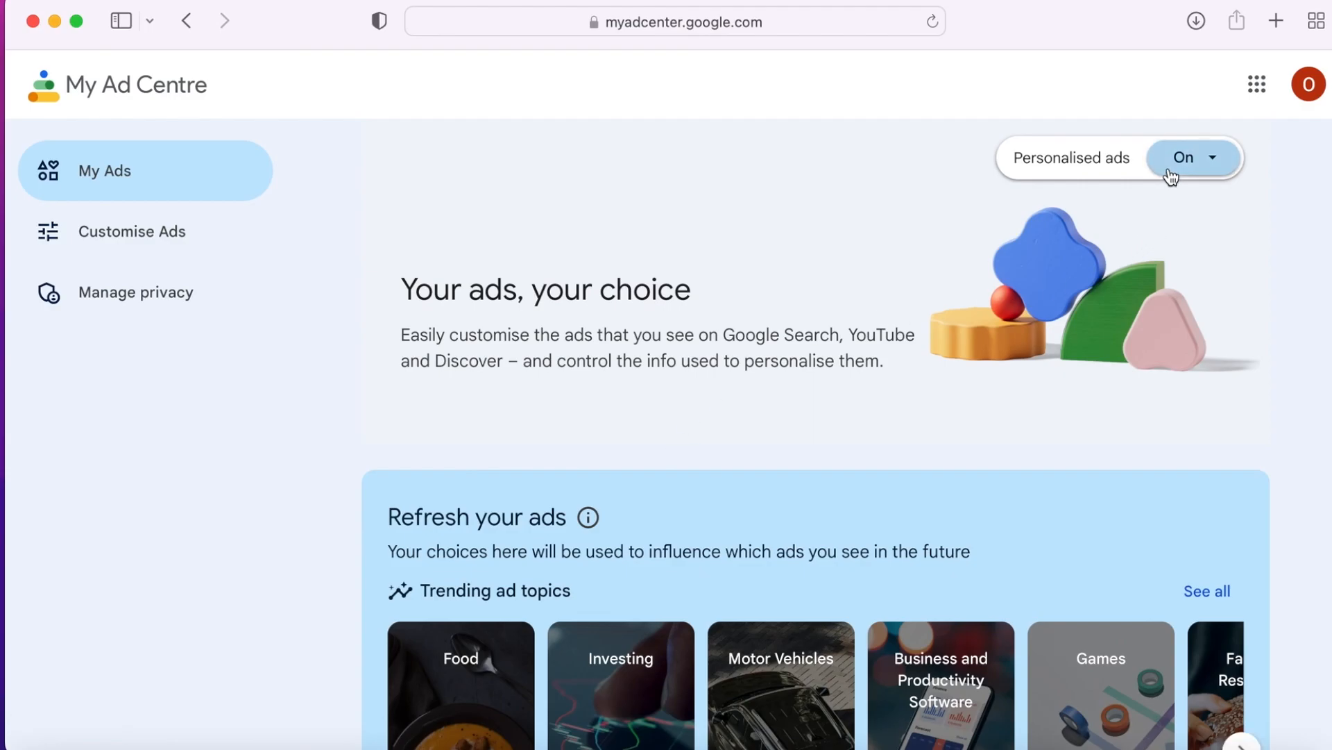
Step: Switch the Personalised ads toggle off in My Ad Centre and confirm Turn off
left_click(1184, 157)
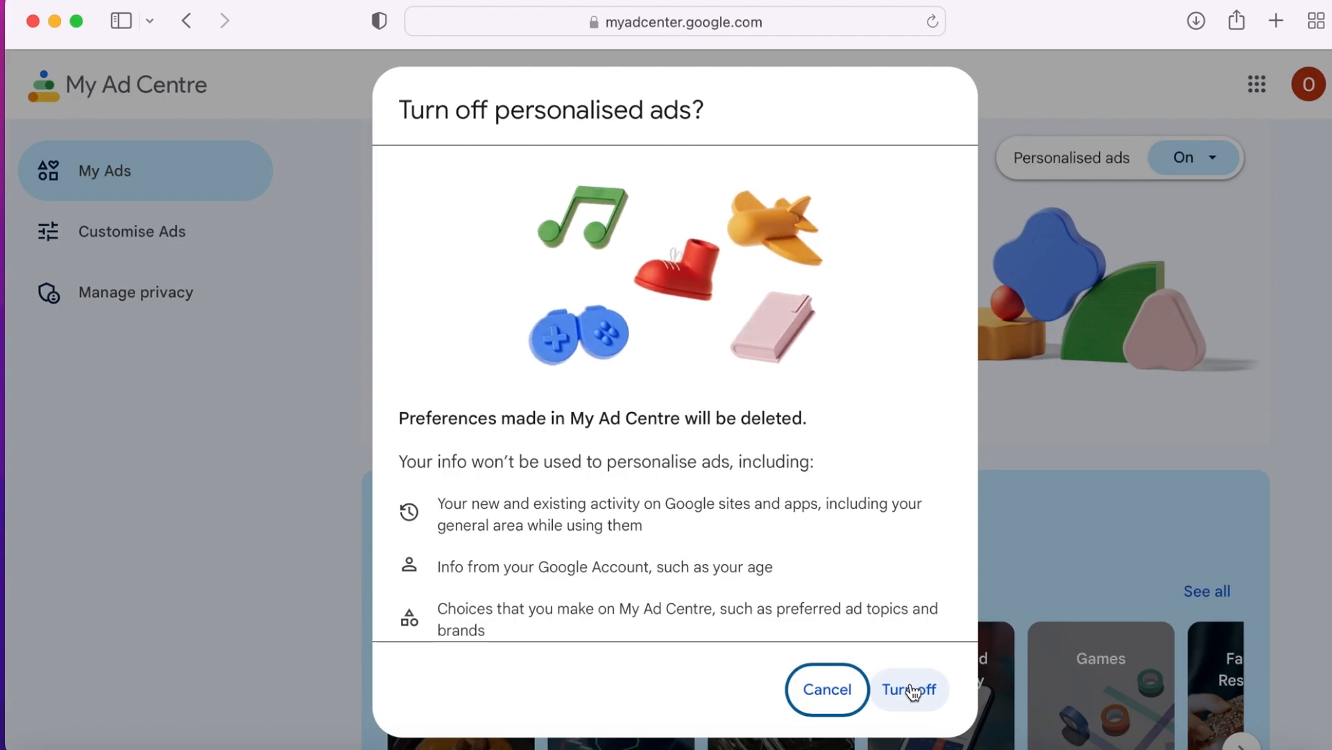
left_click(910, 689)
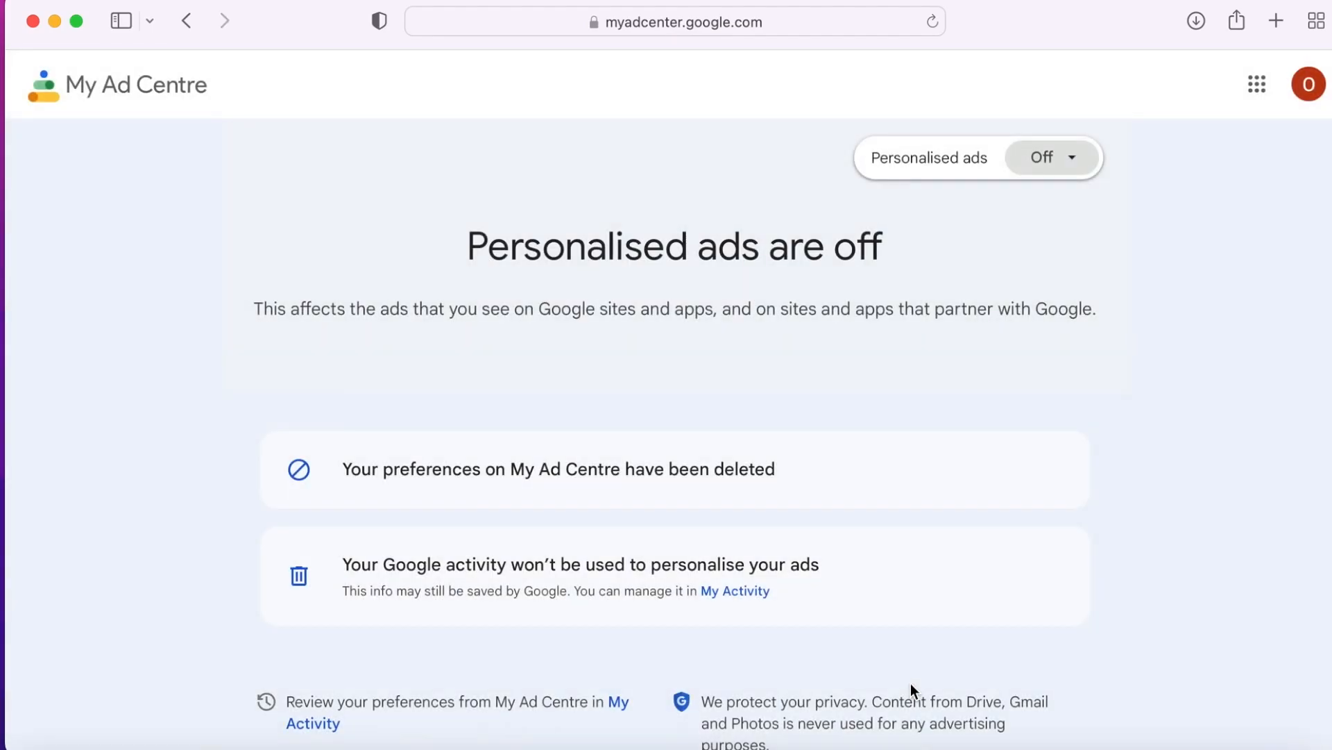